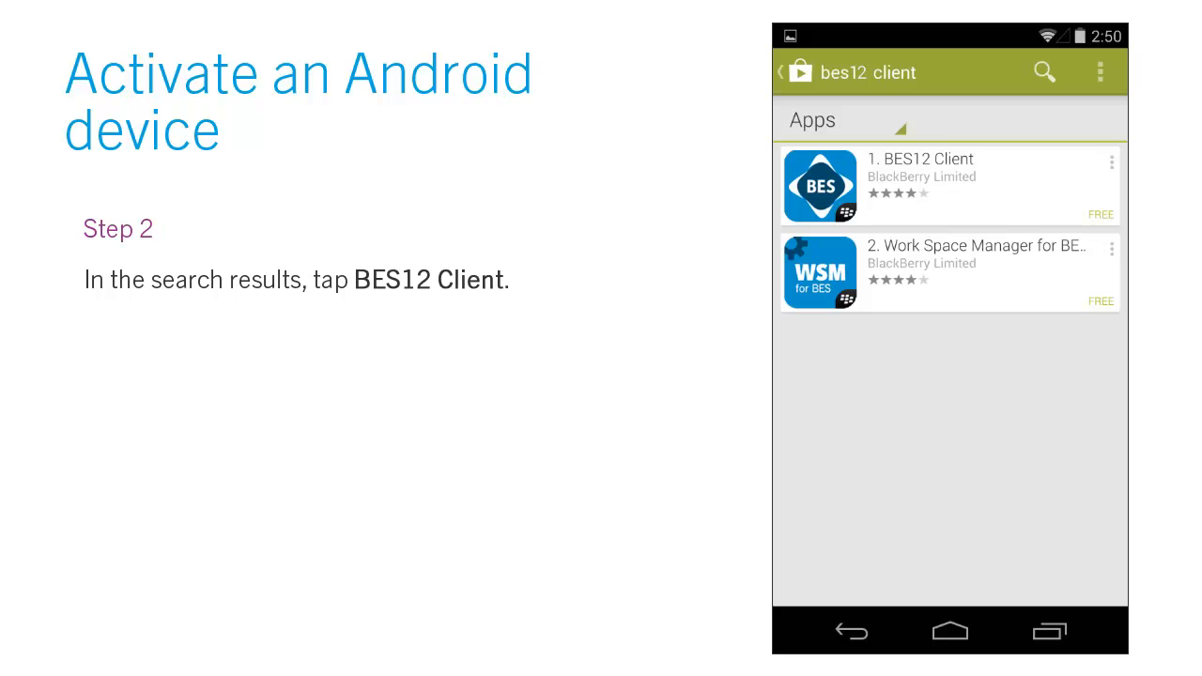
# Step: Install BES12 Client from its Google Play store page, accepting the requested permissions
pyautogui.click(949, 186)
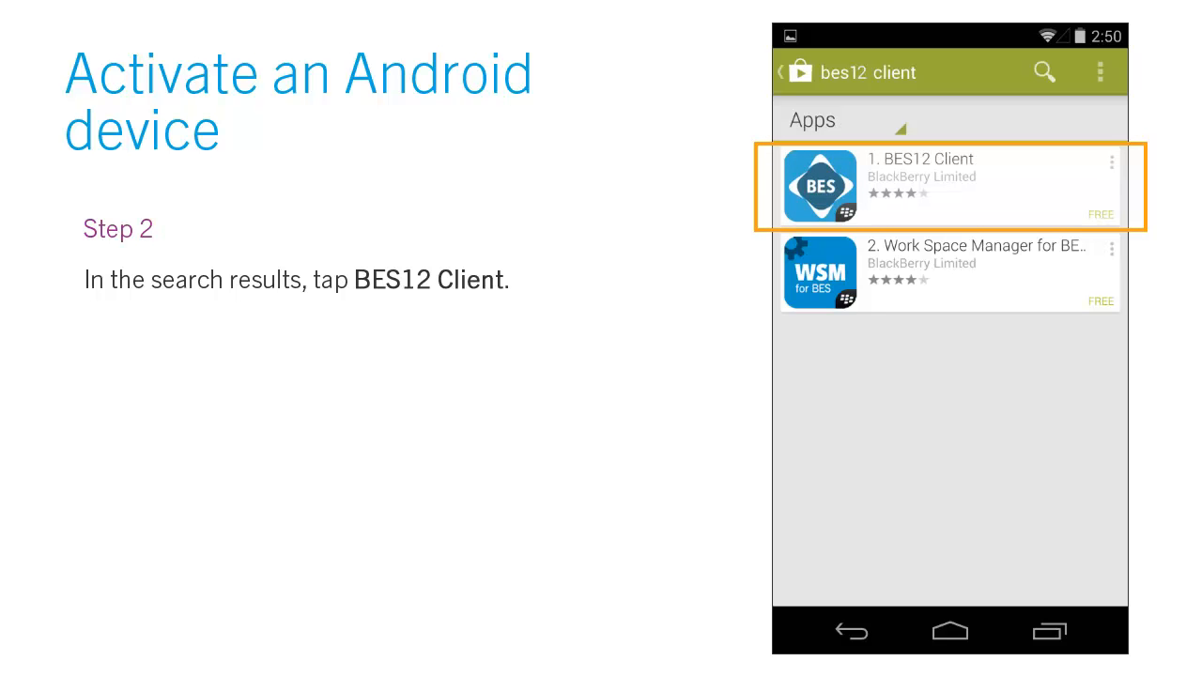
pyautogui.click(939, 186)
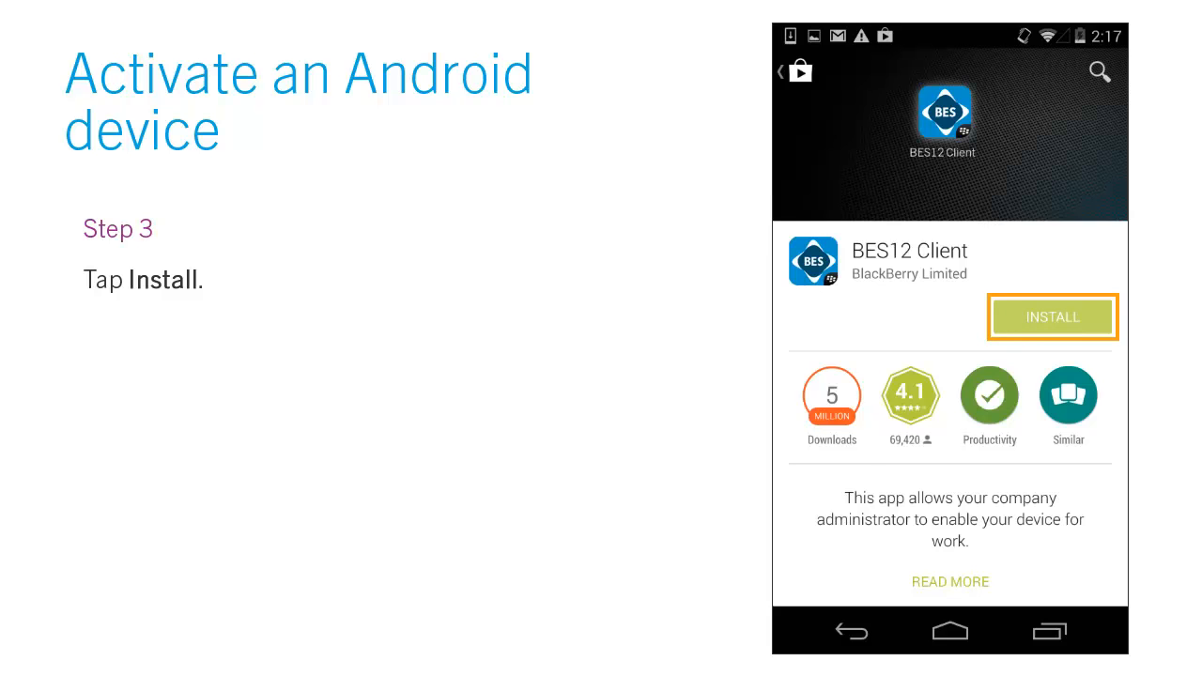
pyautogui.click(1052, 315)
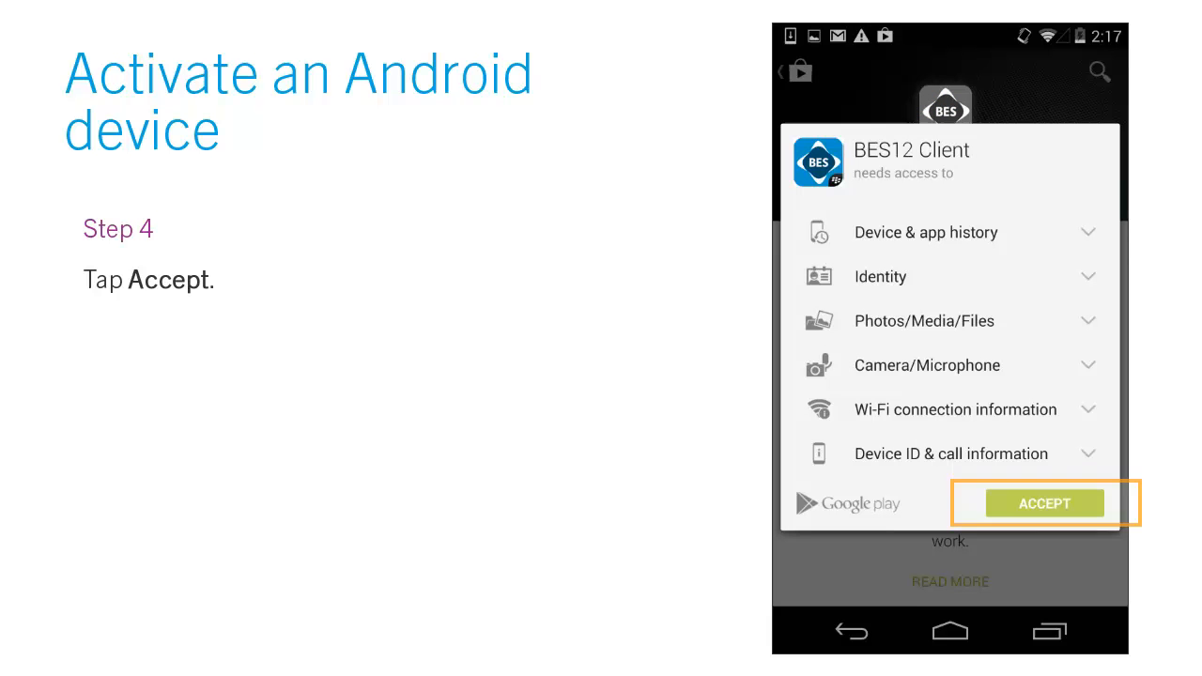
pyautogui.click(1042, 503)
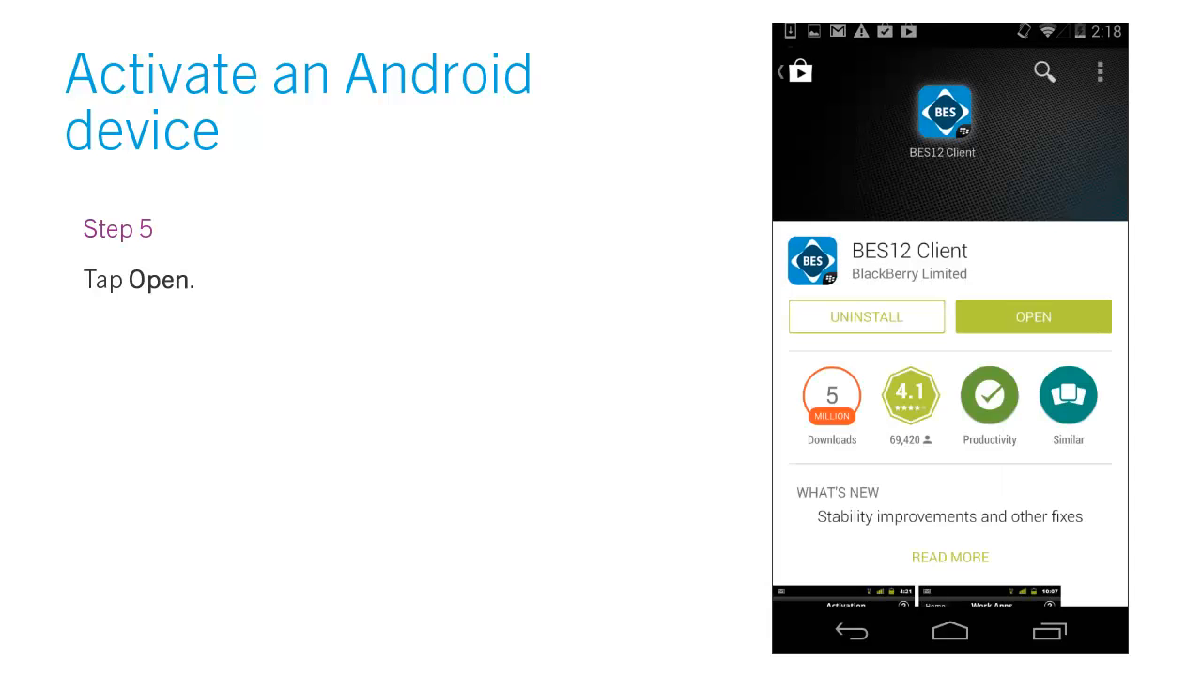
pyautogui.click(1033, 316)
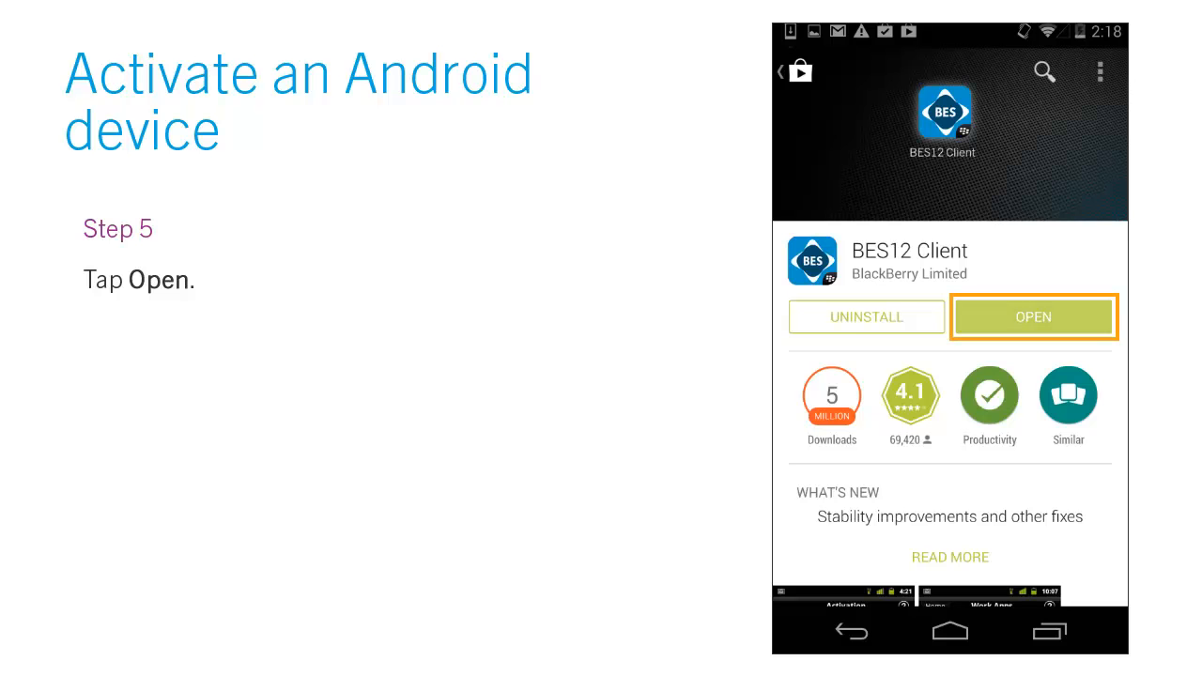
# Step: Launch BES12 Client, accept the license agreement and enter the work email address
pyautogui.click(1034, 315)
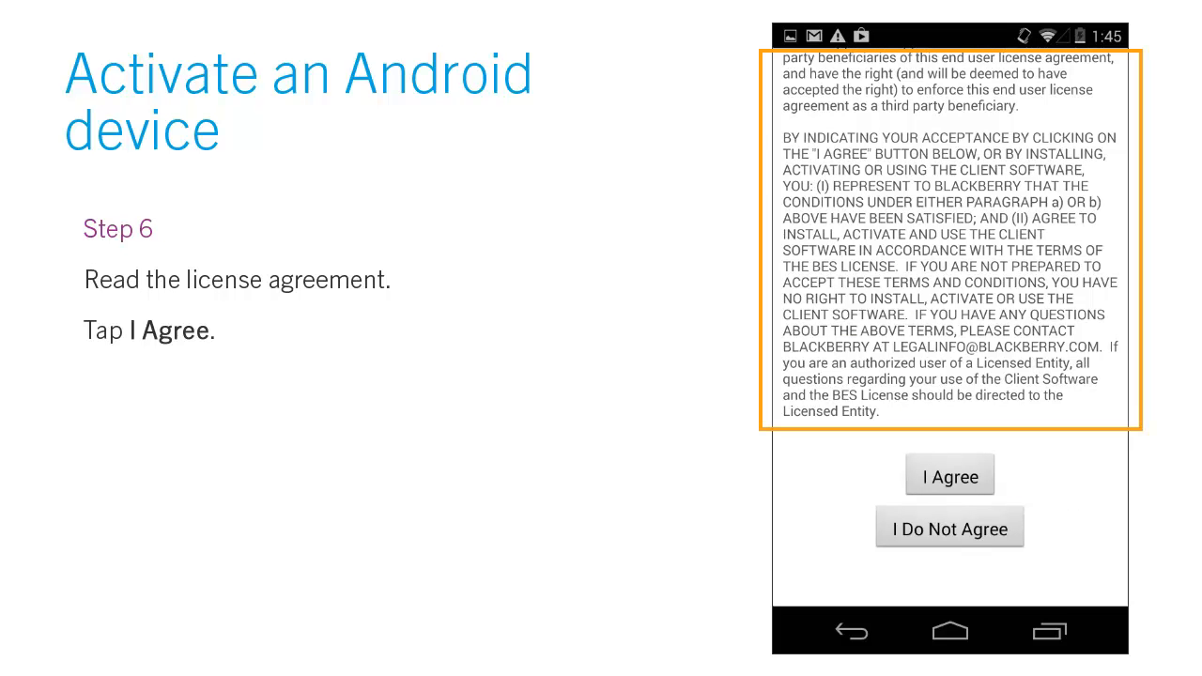
pyautogui.click(950, 477)
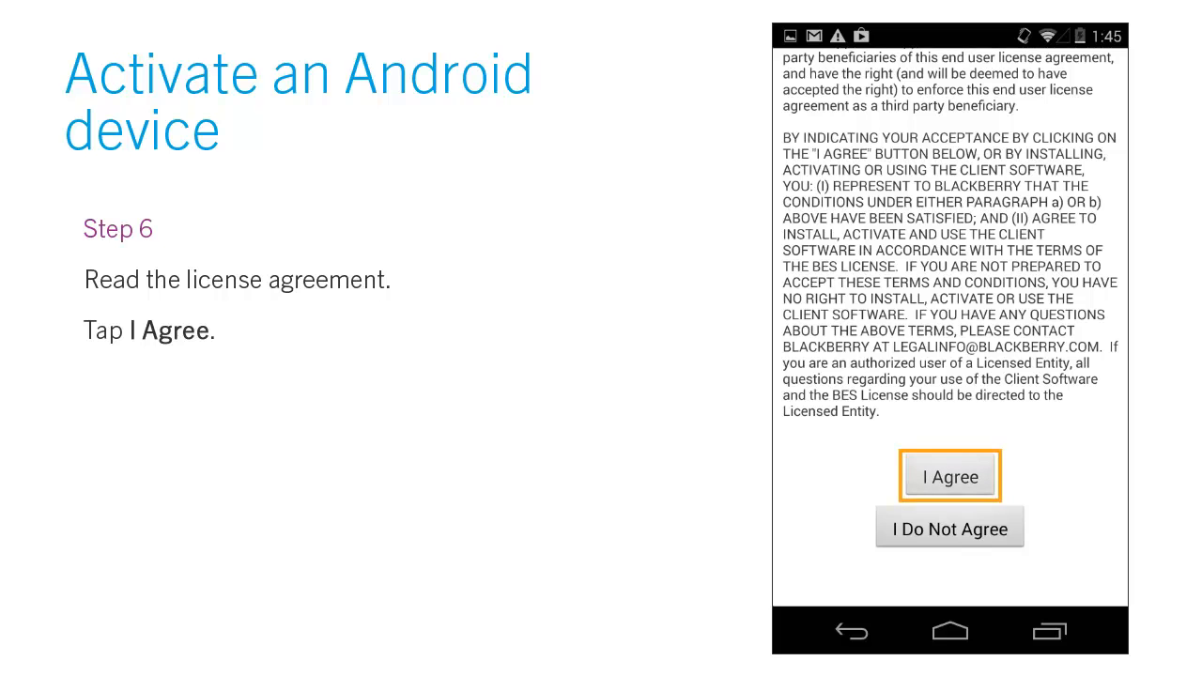
pyautogui.click(950, 477)
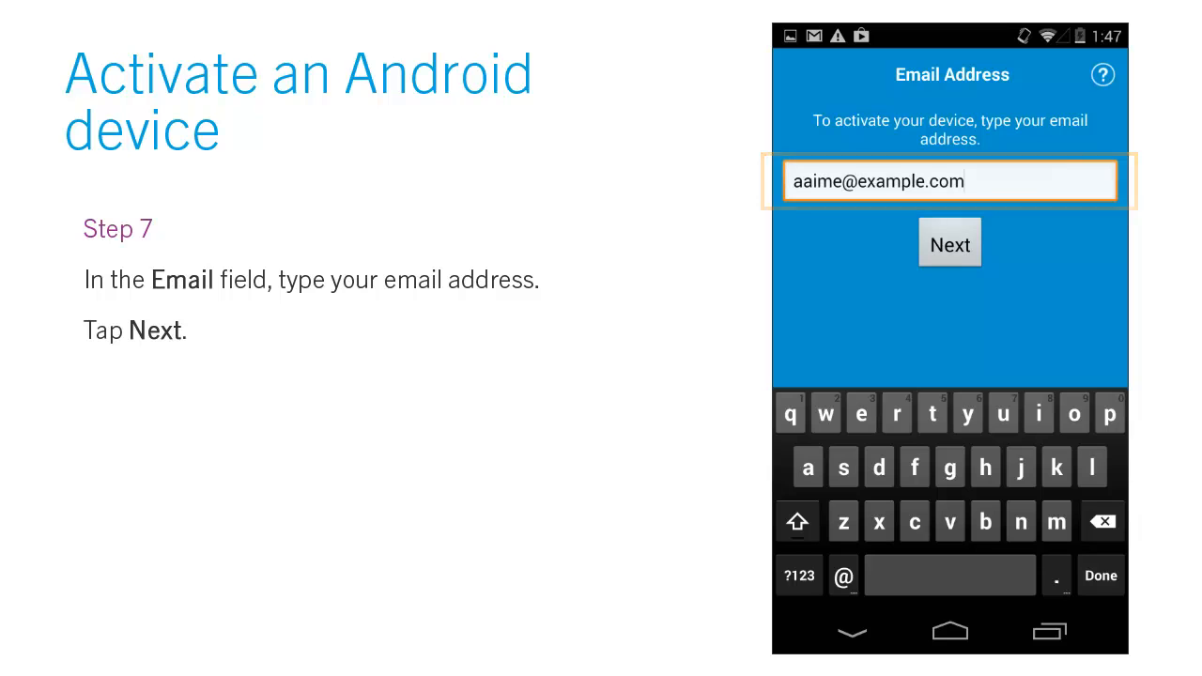
pyautogui.click(951, 243)
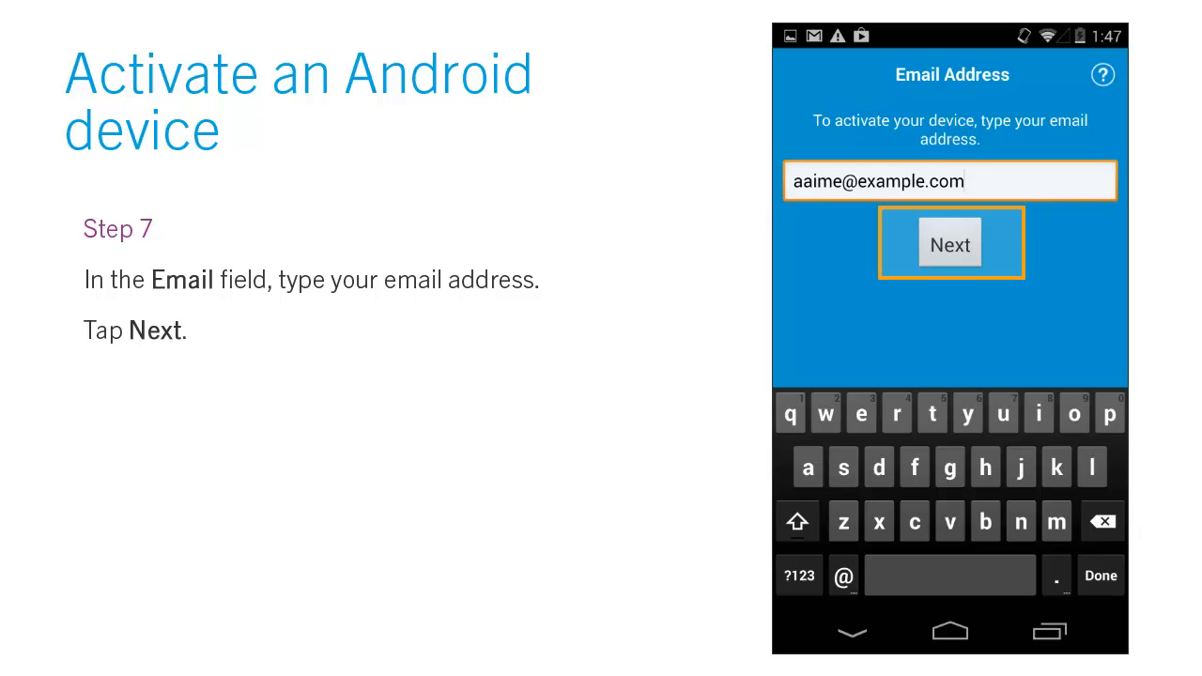
# Step: Submit the email, enter the activation password and activate the device, reaching the certificate prompt
pyautogui.click(950, 243)
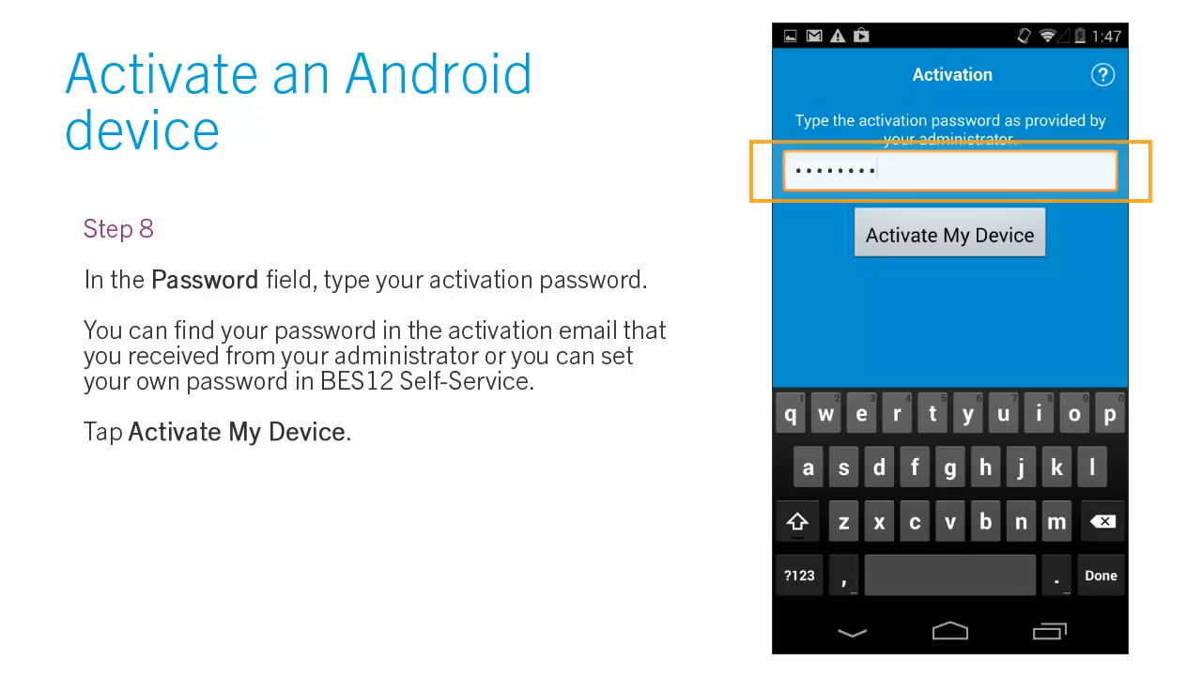
pyautogui.click(951, 233)
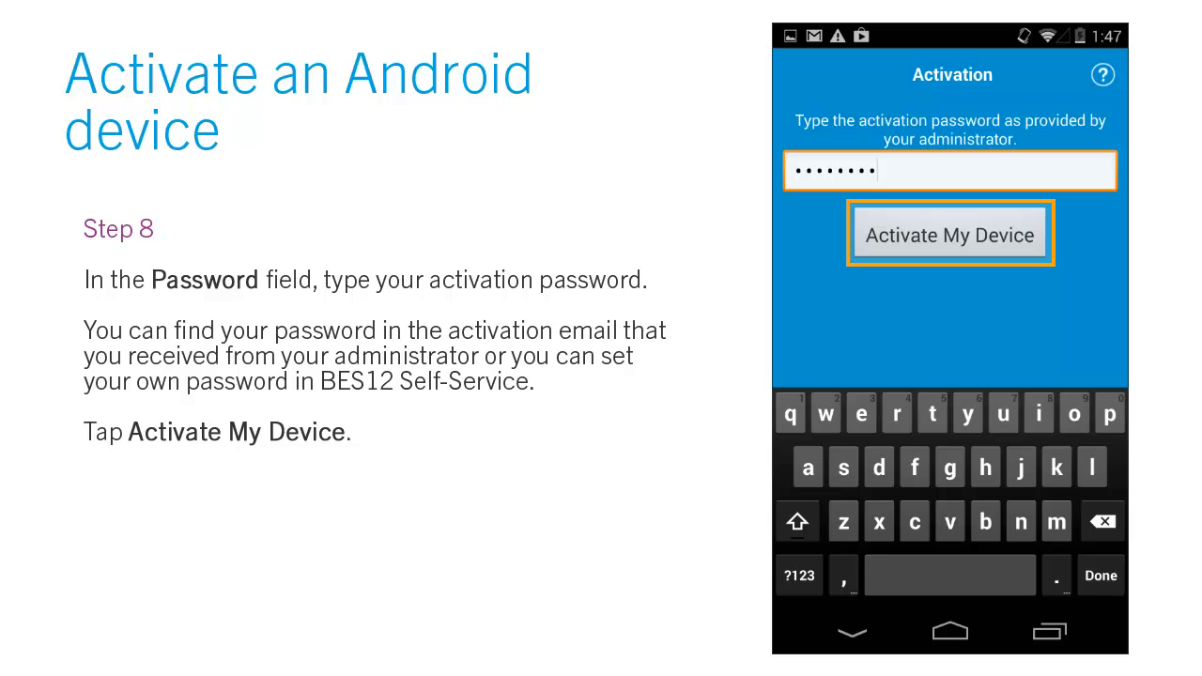
pyautogui.click(951, 233)
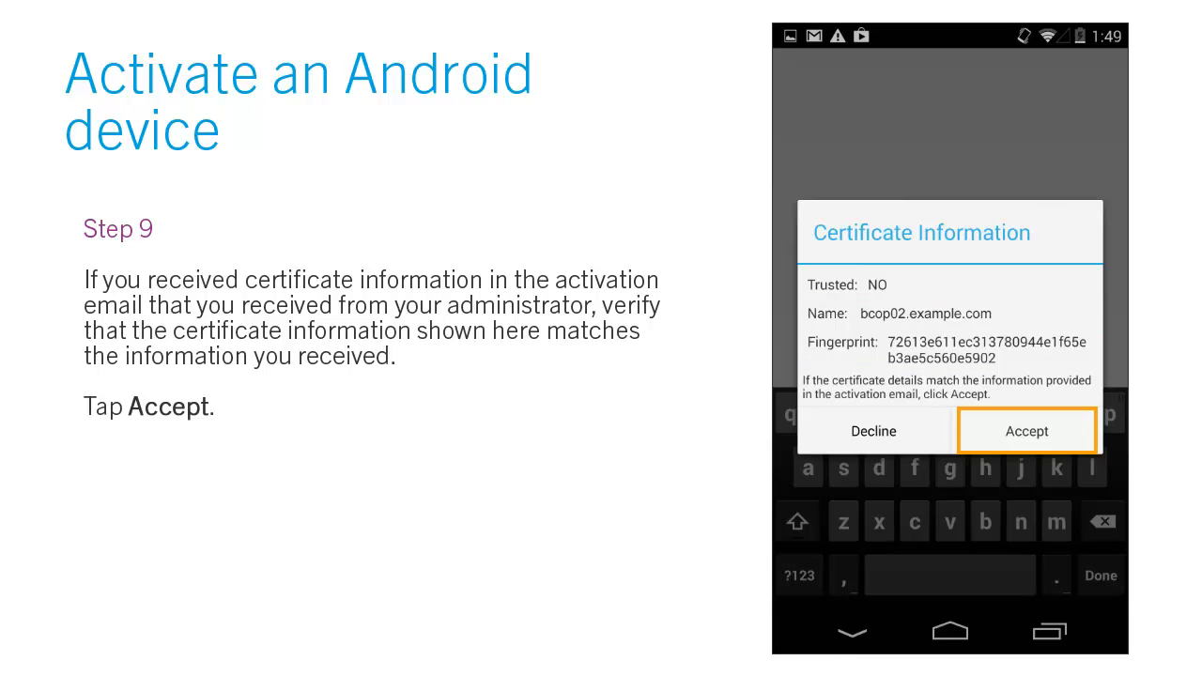
# Step: Accept the server certificate and grant device administrator rights so the device shows Compliant
pyautogui.click(1026, 430)
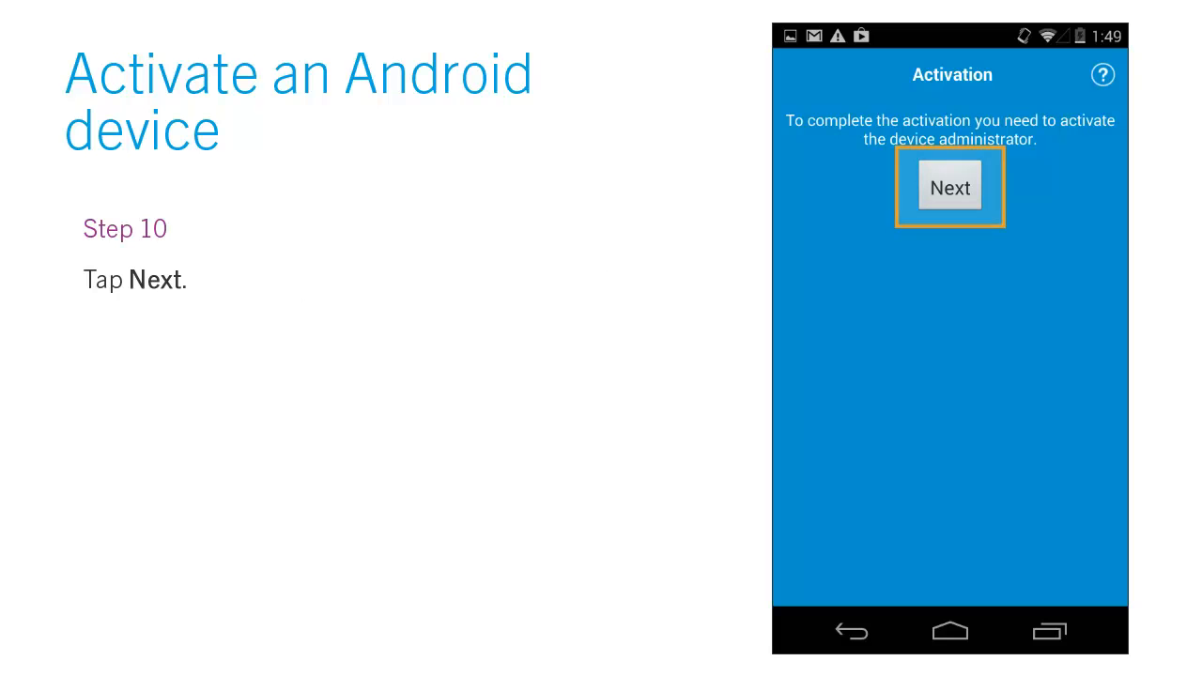
pyautogui.click(950, 186)
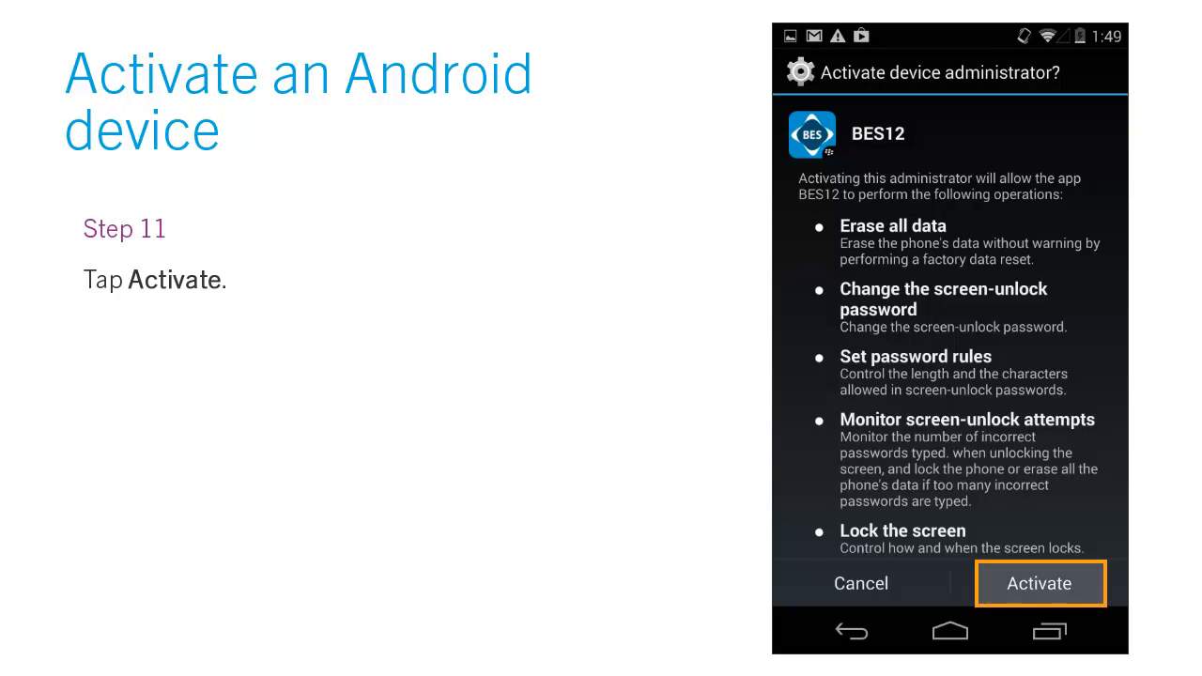
pyautogui.click(1041, 582)
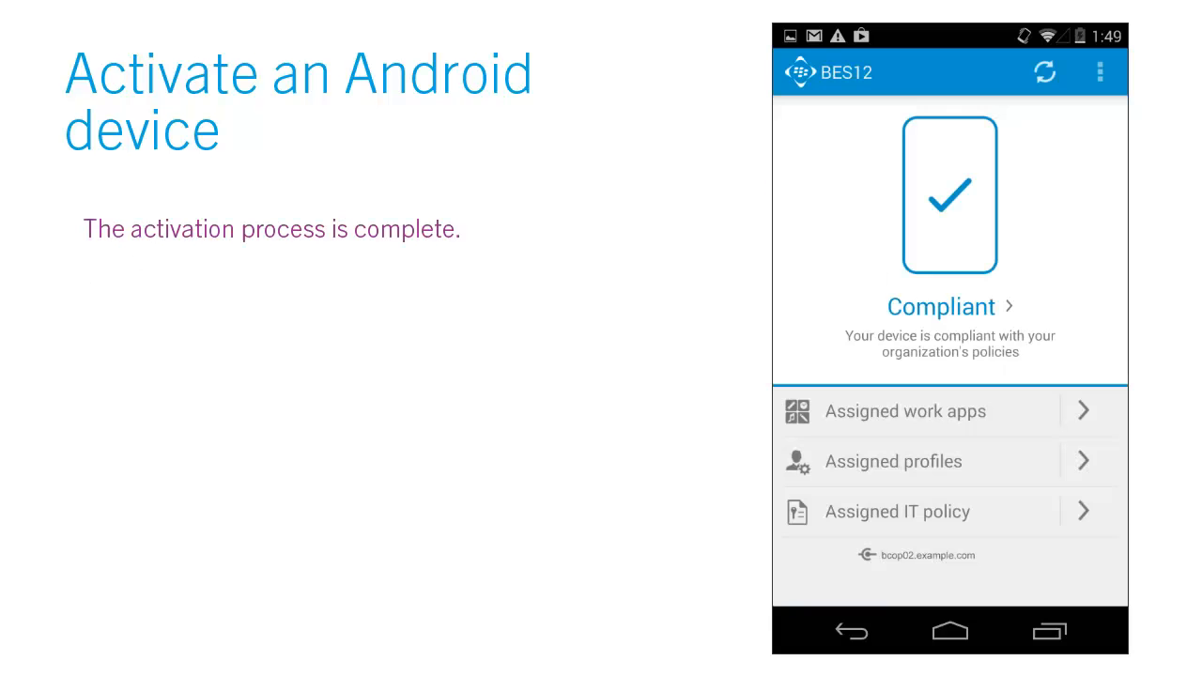